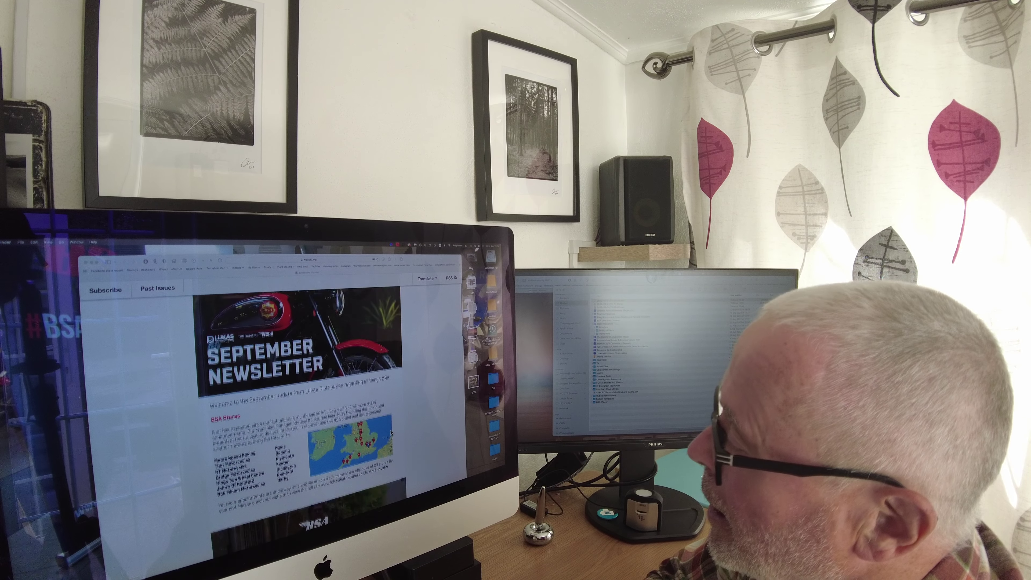
scroll("down", 3)
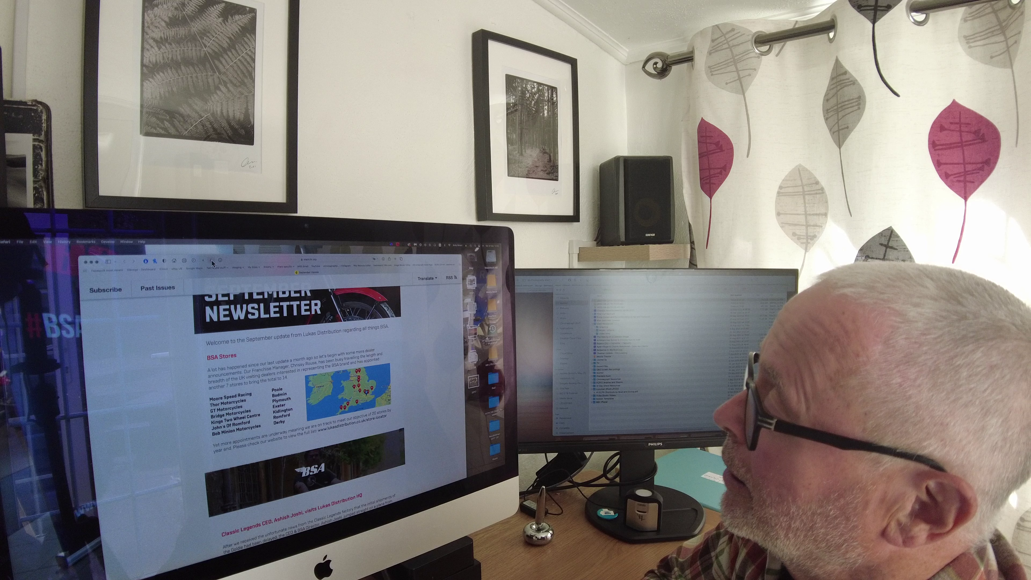
scroll("down", 3)
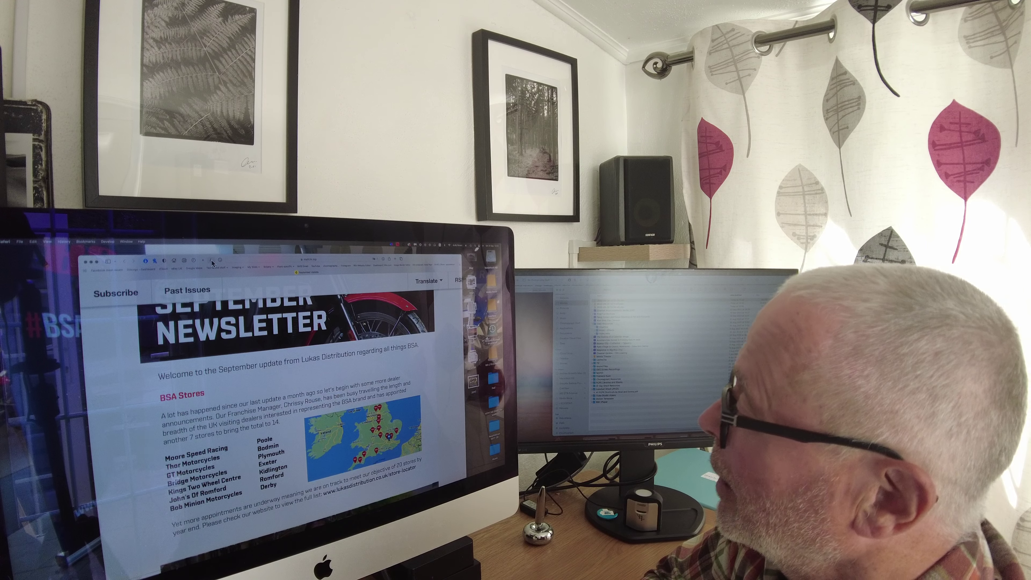